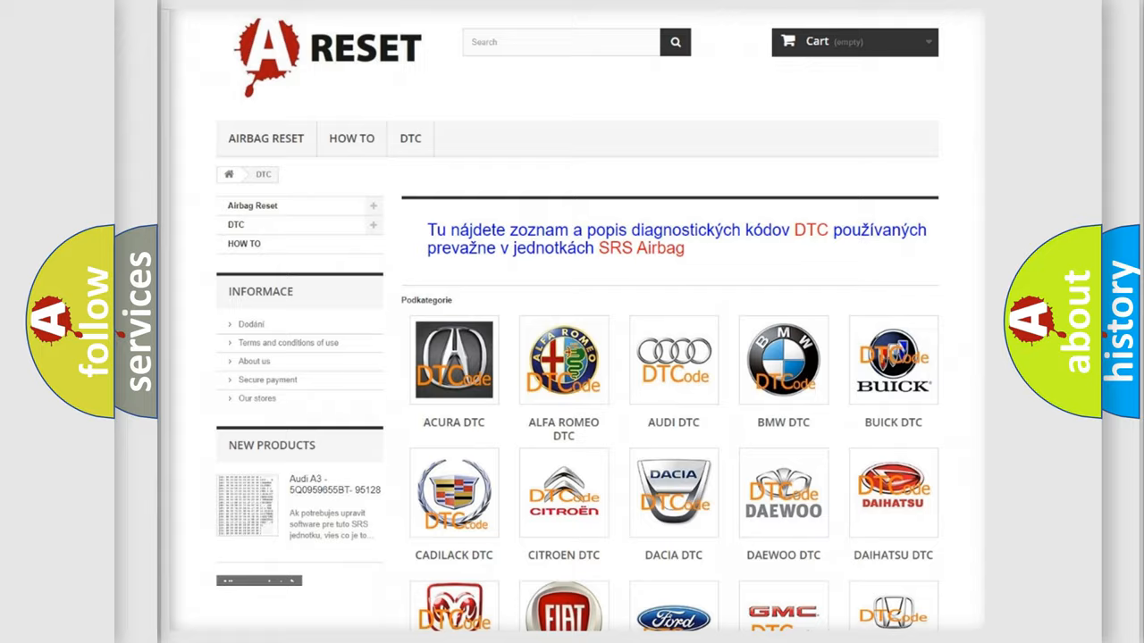
scroll(down, 3)
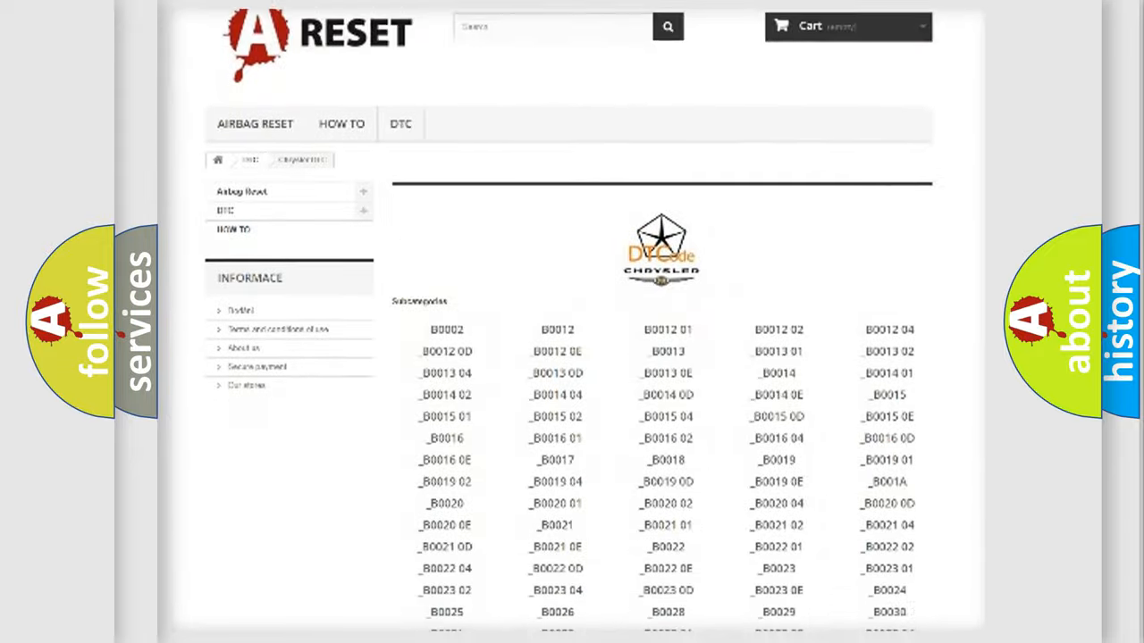
scroll(down, 3)
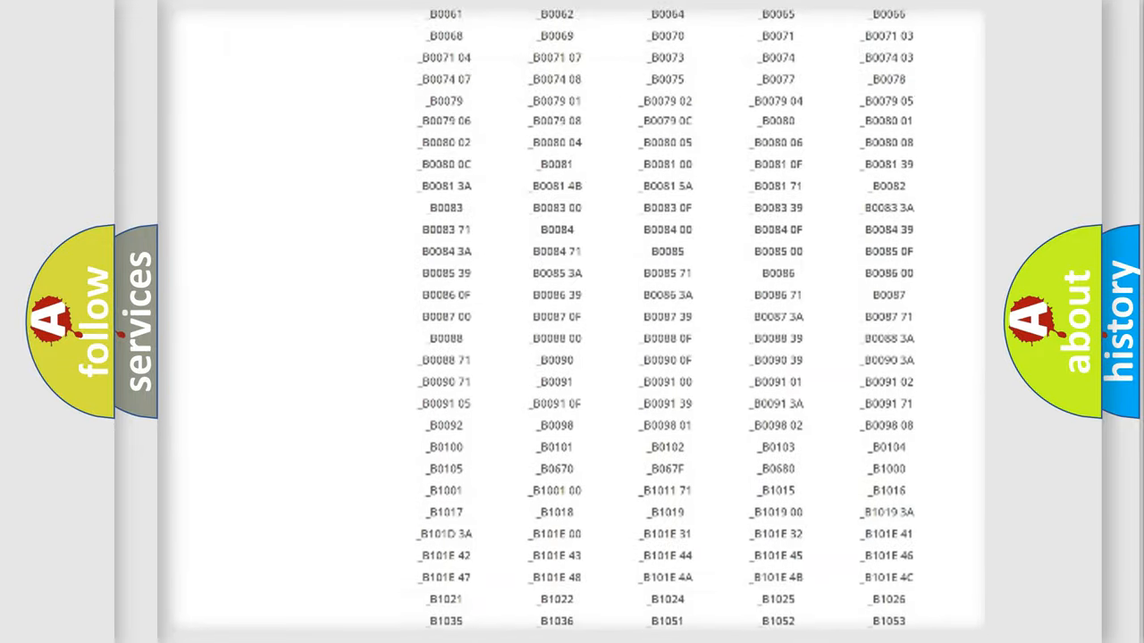